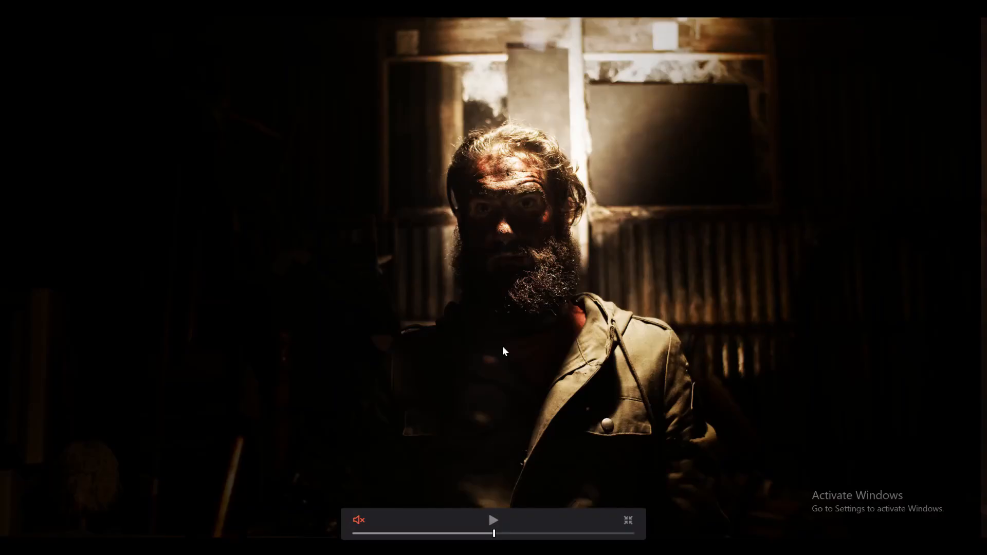
# - Set the Master Settings timeline resolution to 4096 x 2160 DCI and save the settings
pyautogui.click(627, 521)
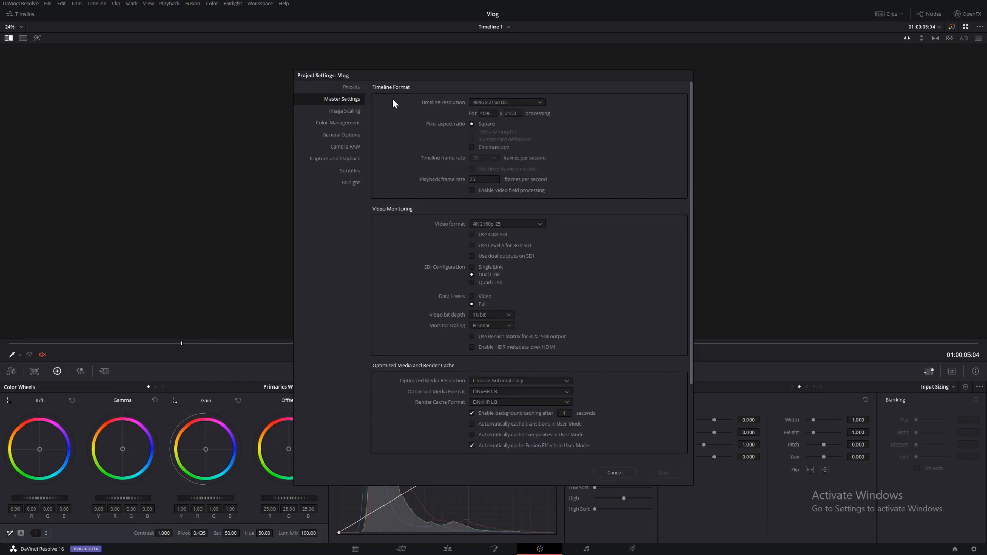
pyautogui.moveTo(509, 106)
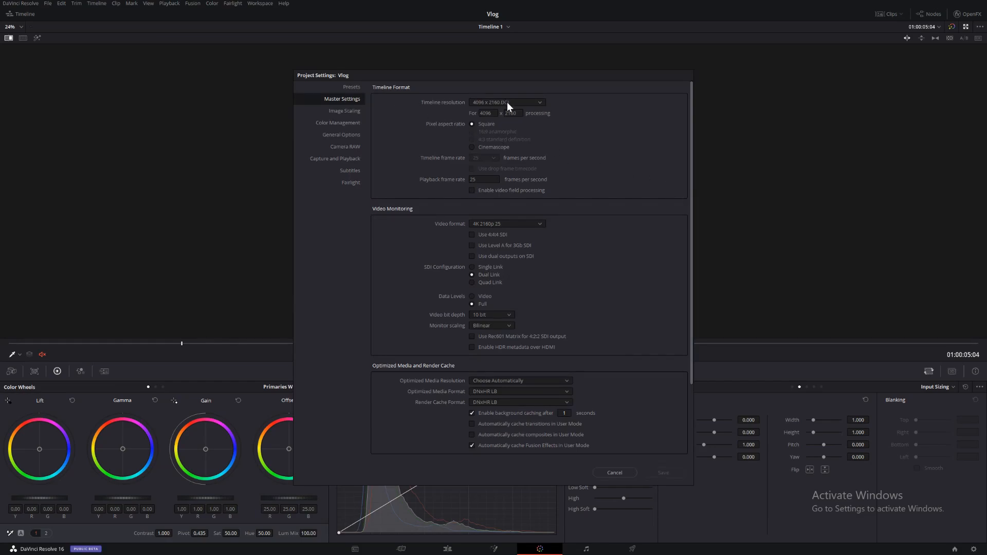
pyautogui.click(507, 101)
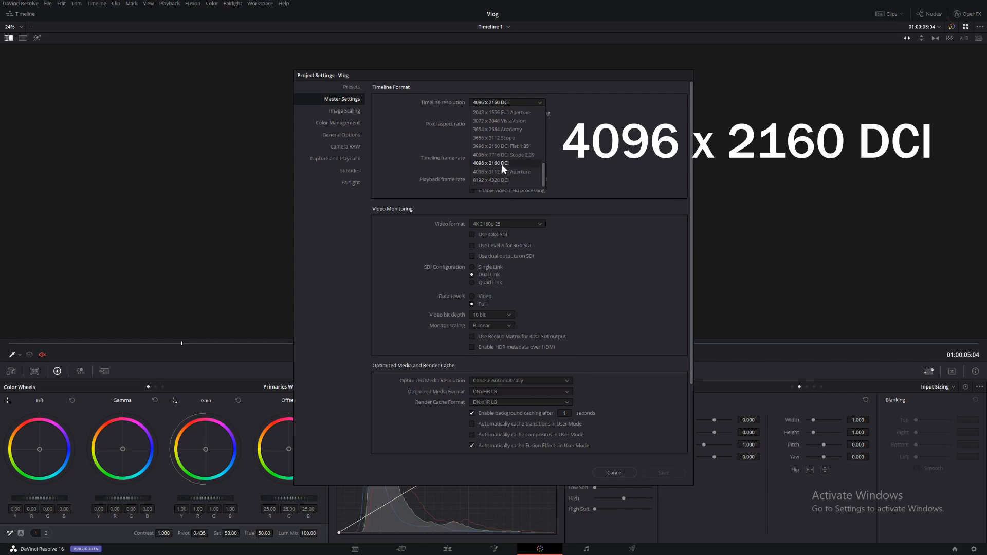
pyautogui.click(497, 163)
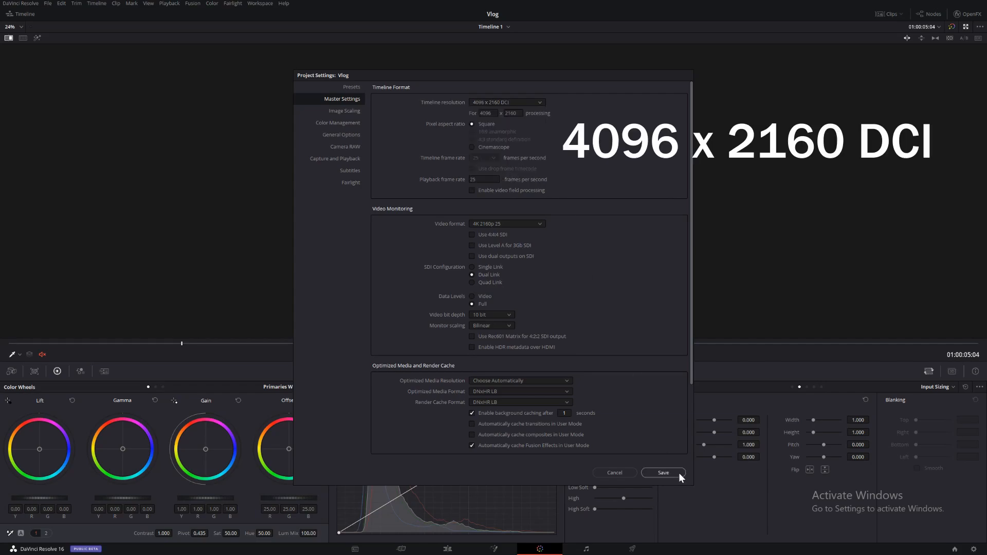
pyautogui.click(663, 472)
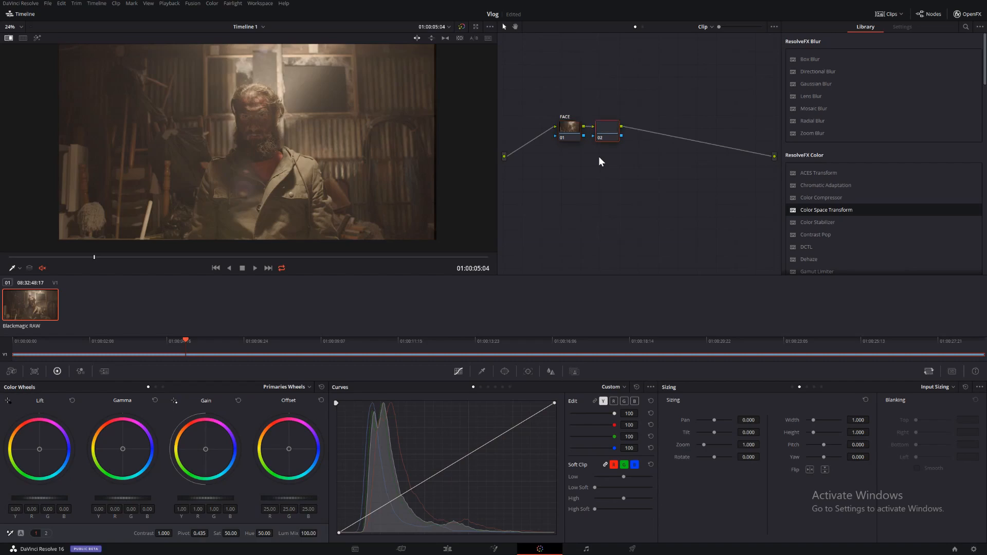
# - Add a DE SAT serial node at saturation 0, plus a parallel node joined by a Parallel Mixer
pyautogui.rightClick(609, 130)
pyautogui.write('DE SAT')
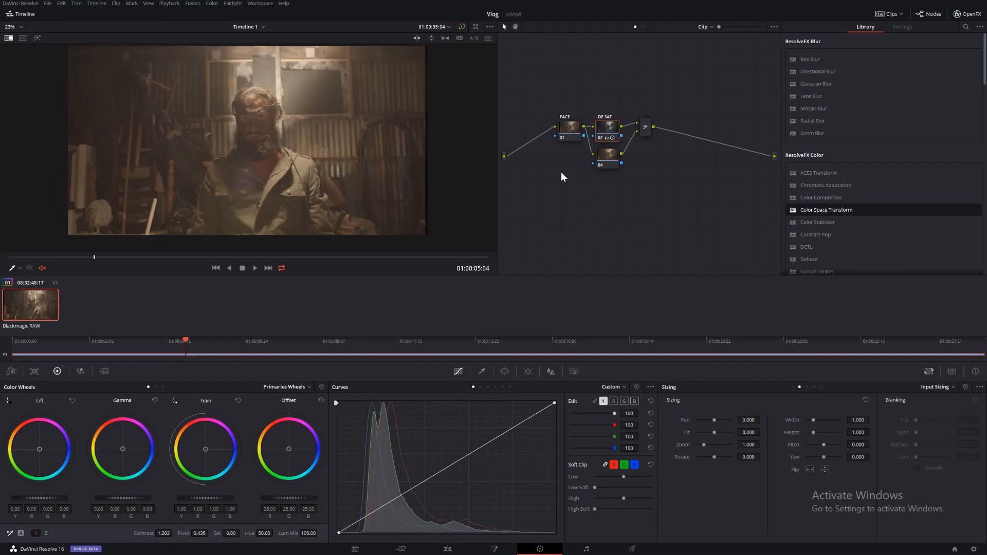
pyautogui.moveTo(675, 144)
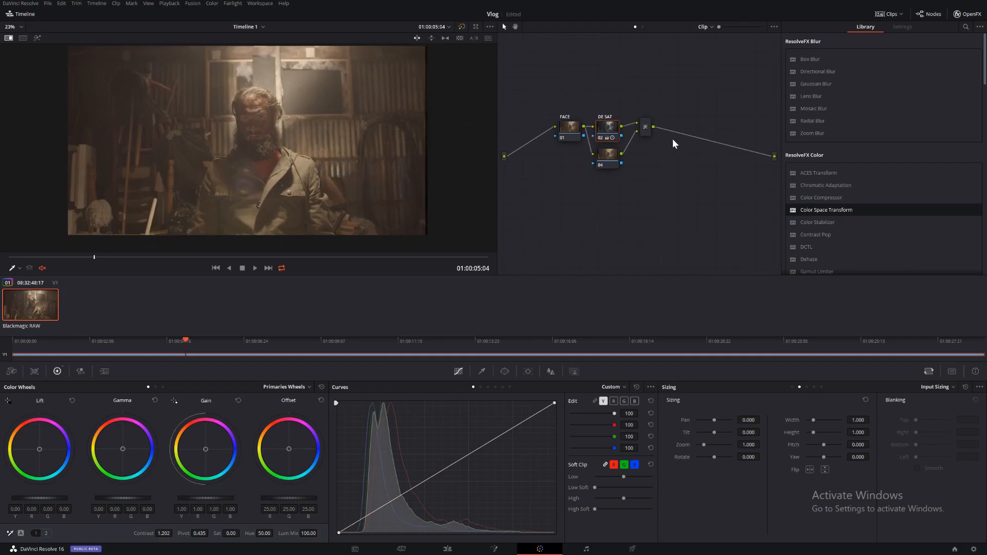
pyautogui.rightClick(651, 137)
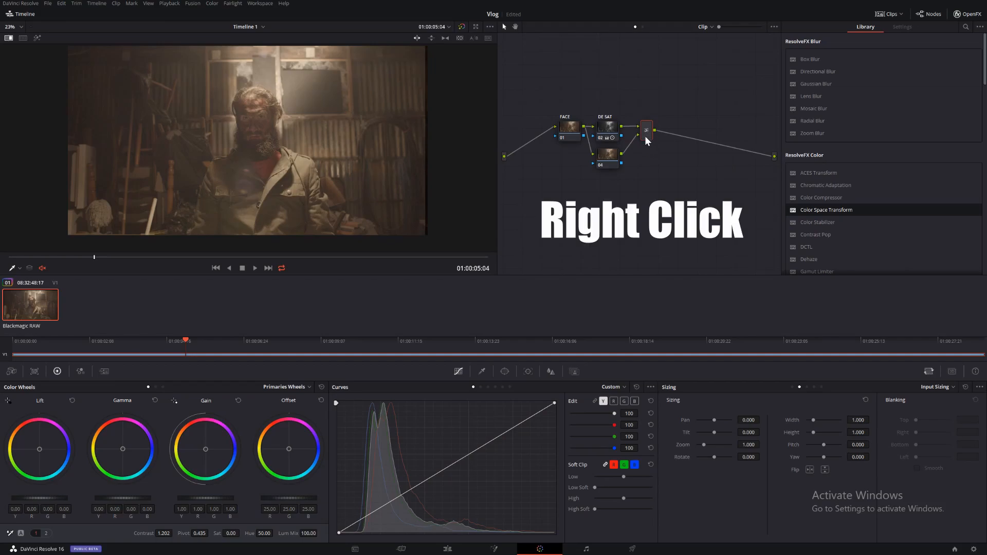
# - Add a second parallel branch, Parallel Mixer and final serial node, and lower exposure
pyautogui.rightClick(646, 129)
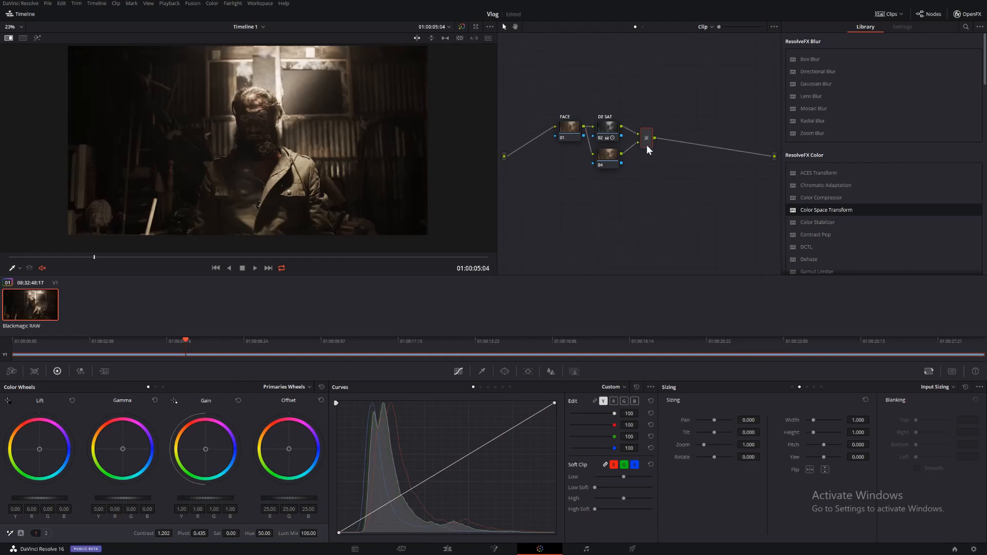
pyautogui.click(689, 341)
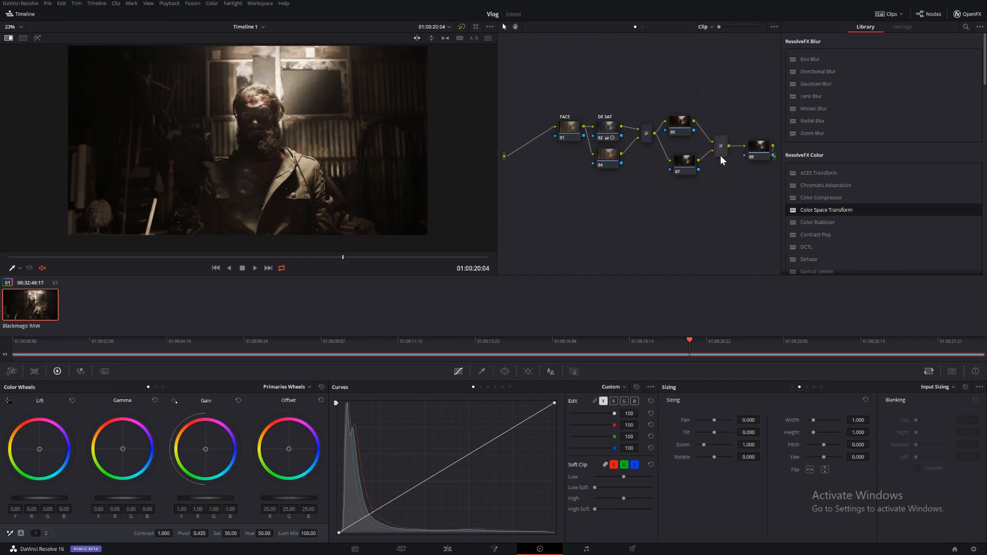
pyautogui.rightClick(722, 145)
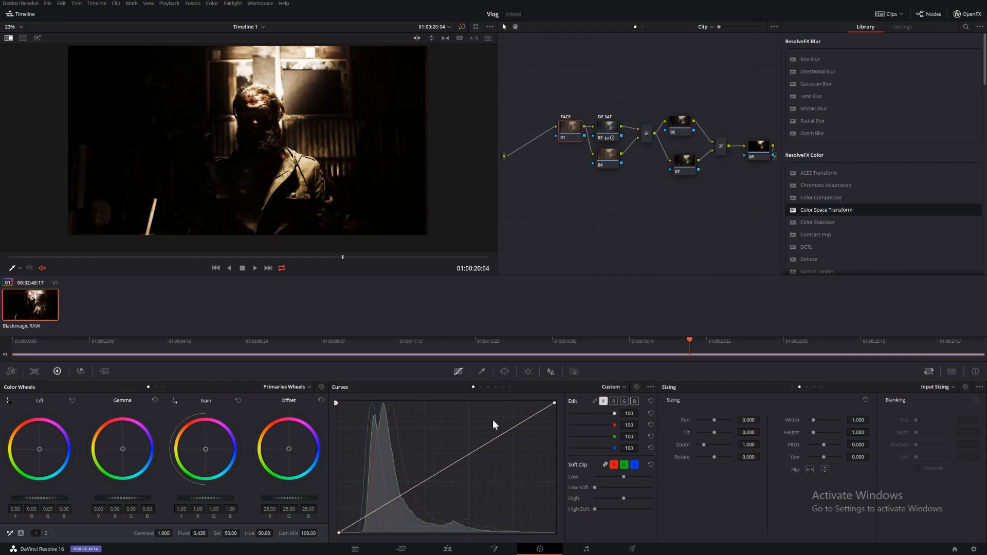
# - On the FACE node, add a circle window over the face and reshape the Custom Curves
pyautogui.click(504, 371)
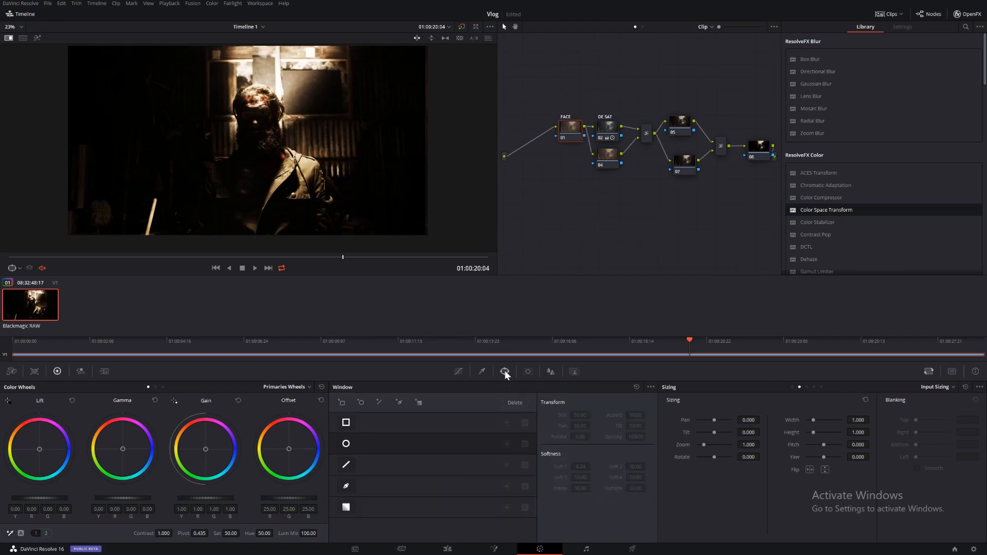
pyautogui.click(345, 444)
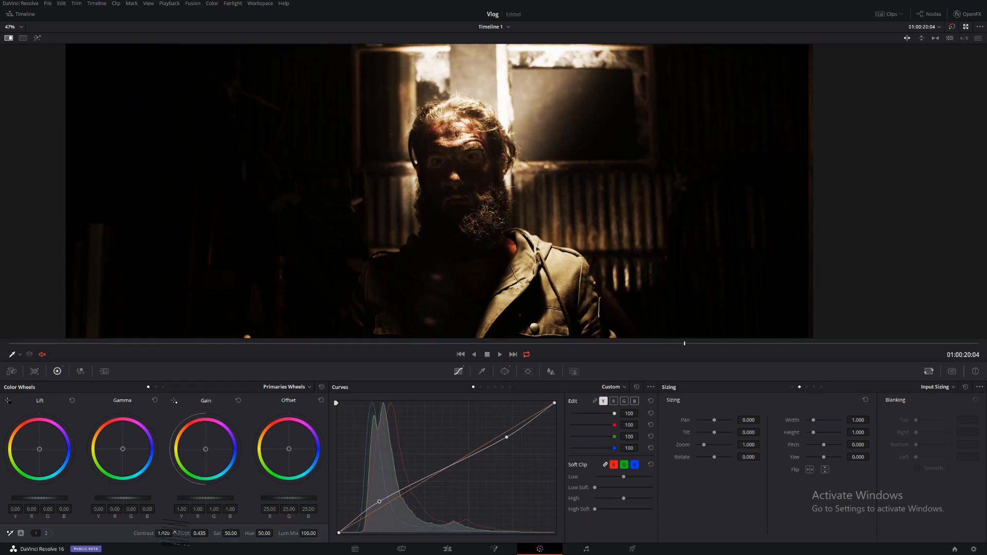
pyautogui.moveTo(655, 247)
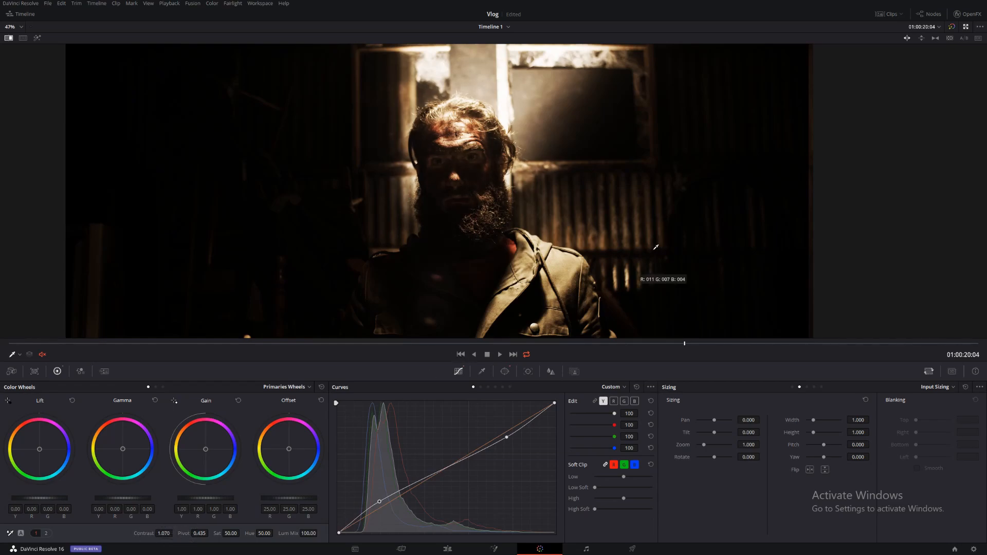
pyautogui.moveTo(572, 382)
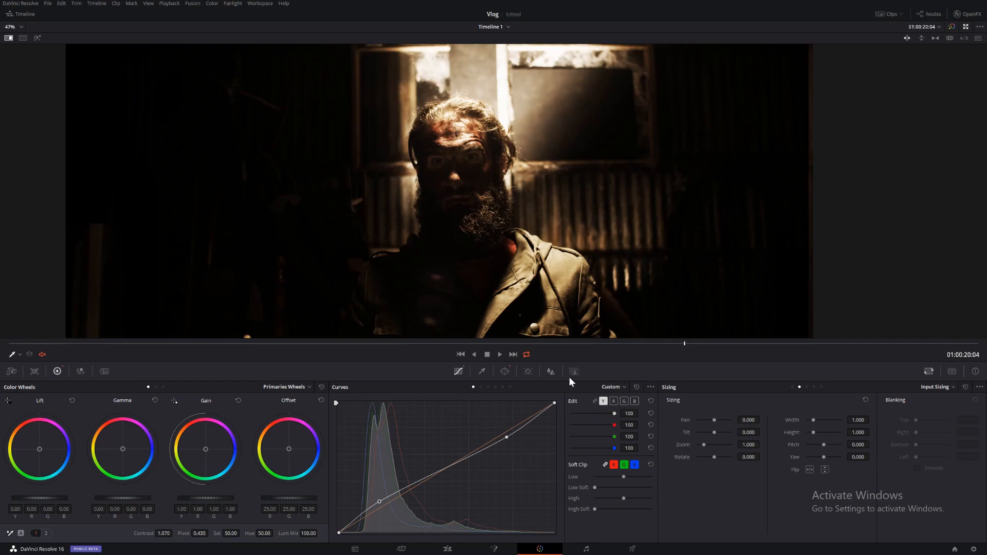
pyautogui.click(551, 371)
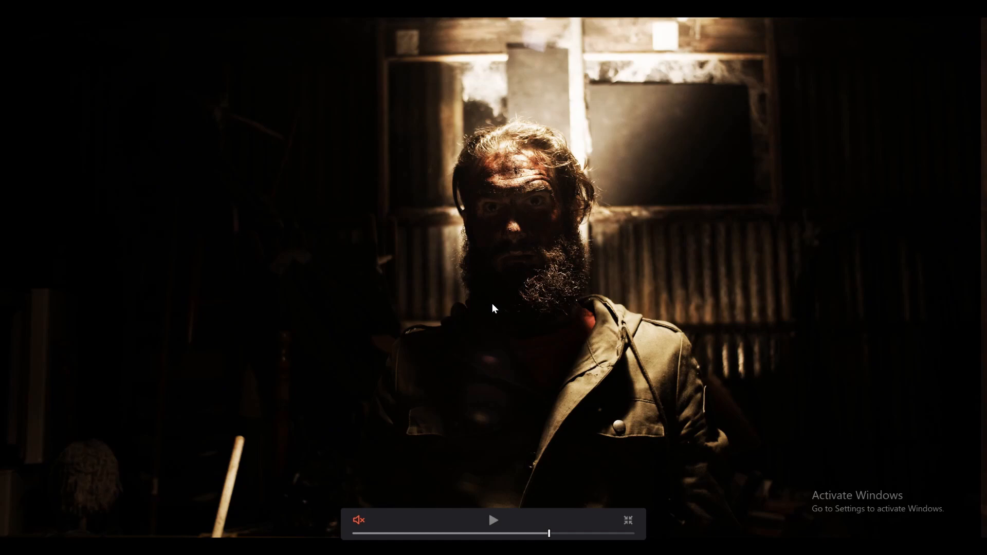
pyautogui.moveTo(644, 207)
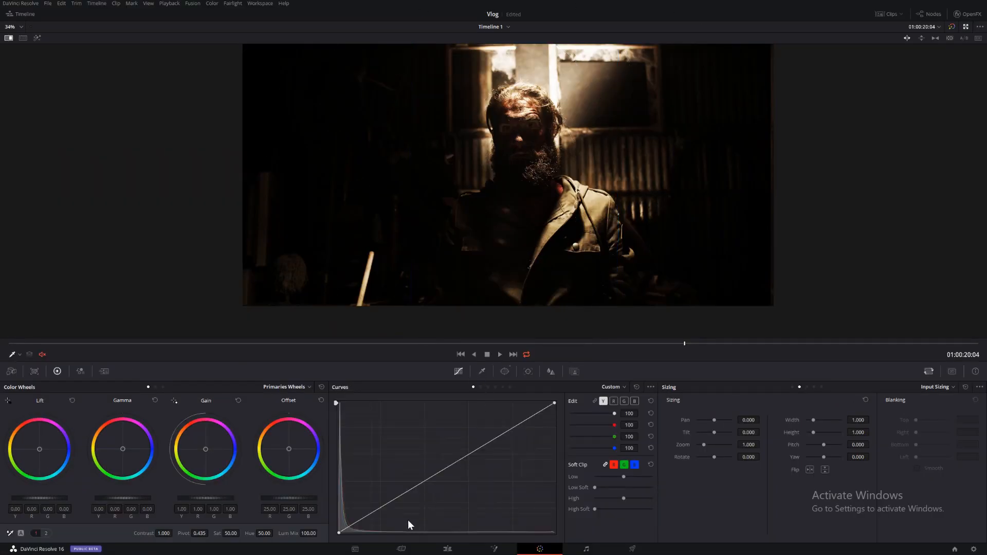
# - Add Custom Curves points and drag them below the diagonal to lower the shadows
pyautogui.moveTo(409, 524); pyautogui.dragTo(390, 512)
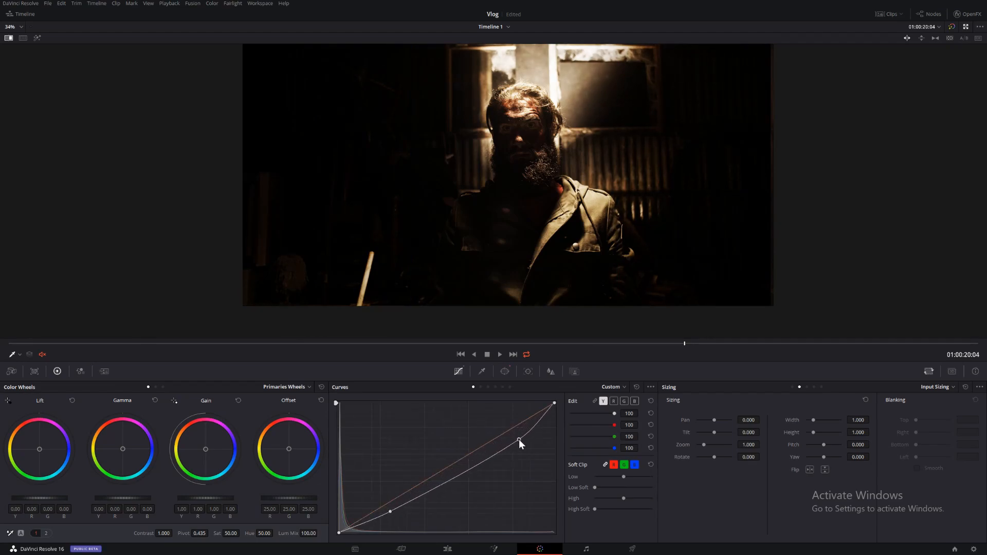
pyautogui.moveTo(519, 440); pyautogui.dragTo(554, 419)
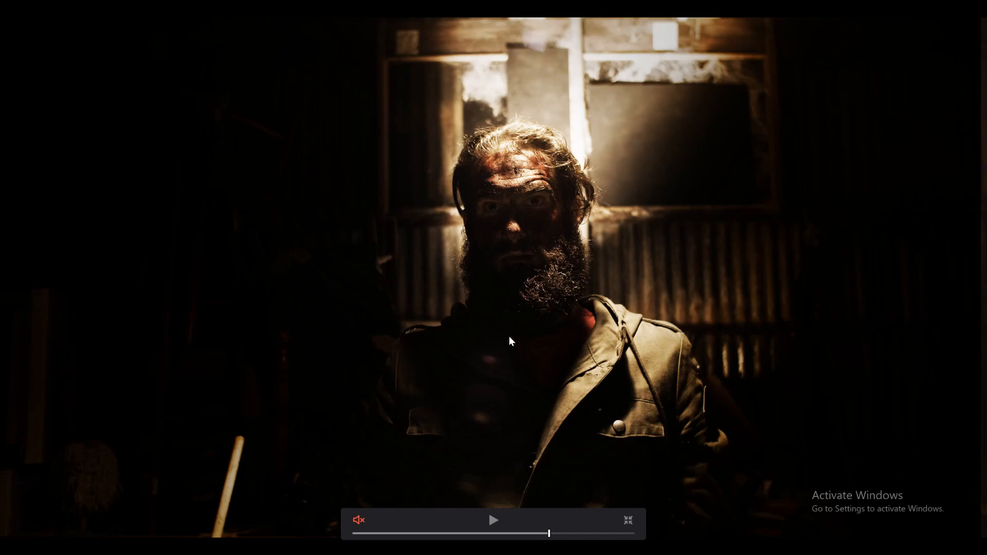
pyautogui.moveTo(276, 452)
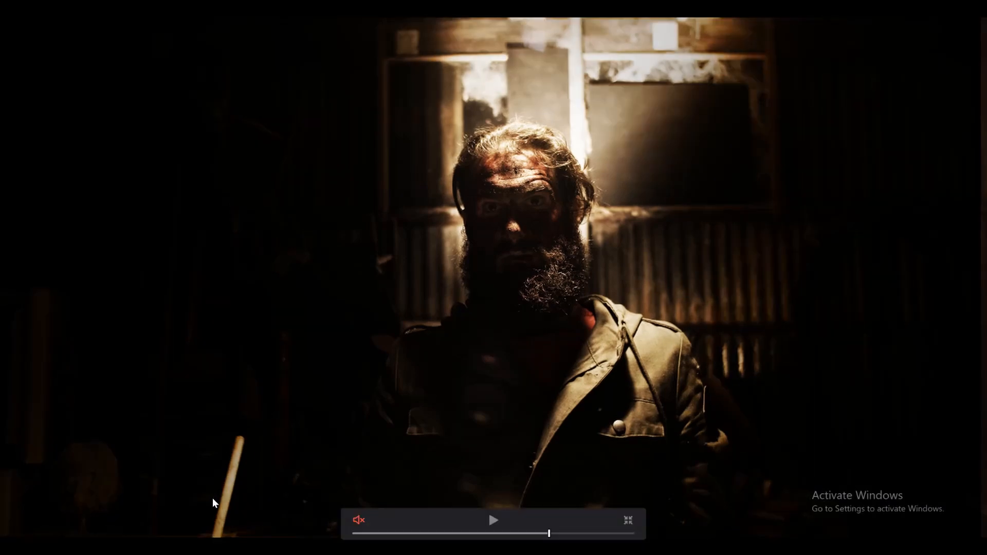
pyautogui.moveTo(713, 4)
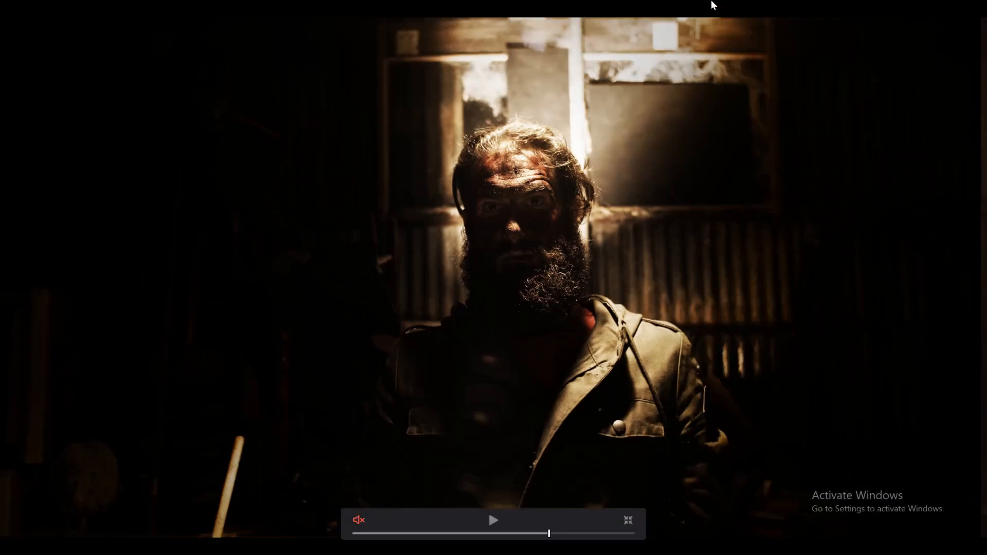
pyautogui.click(627, 520)
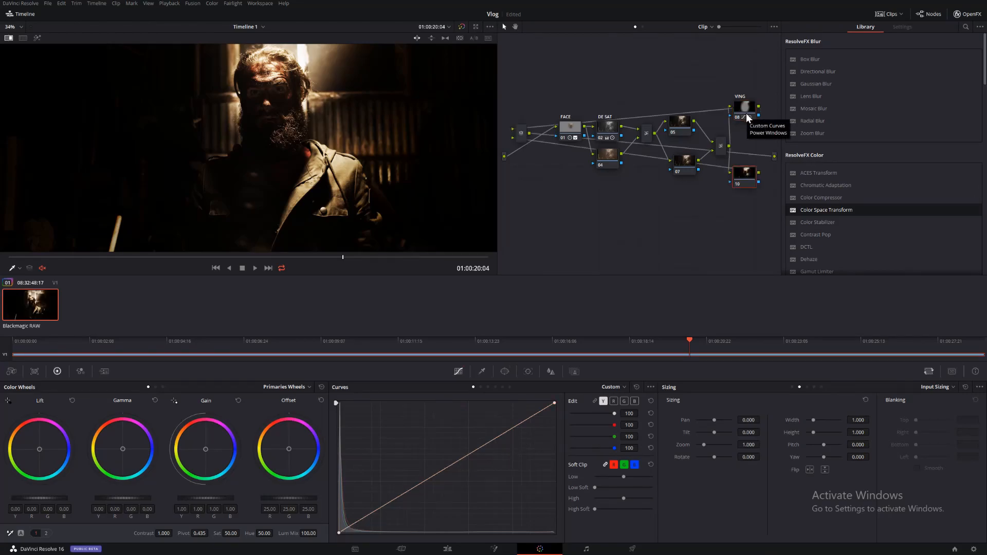
pyautogui.moveTo(577, 219)
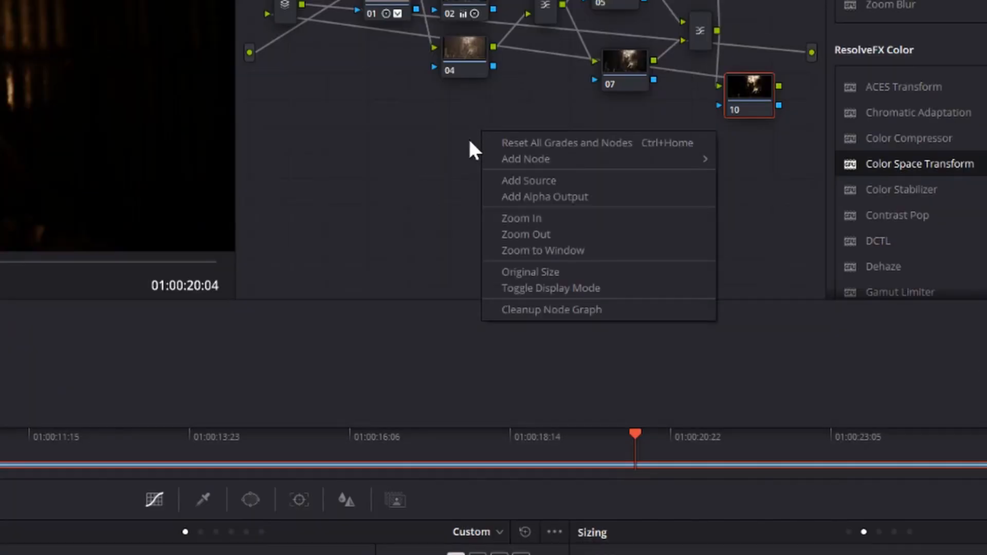
pyautogui.moveTo(579, 319)
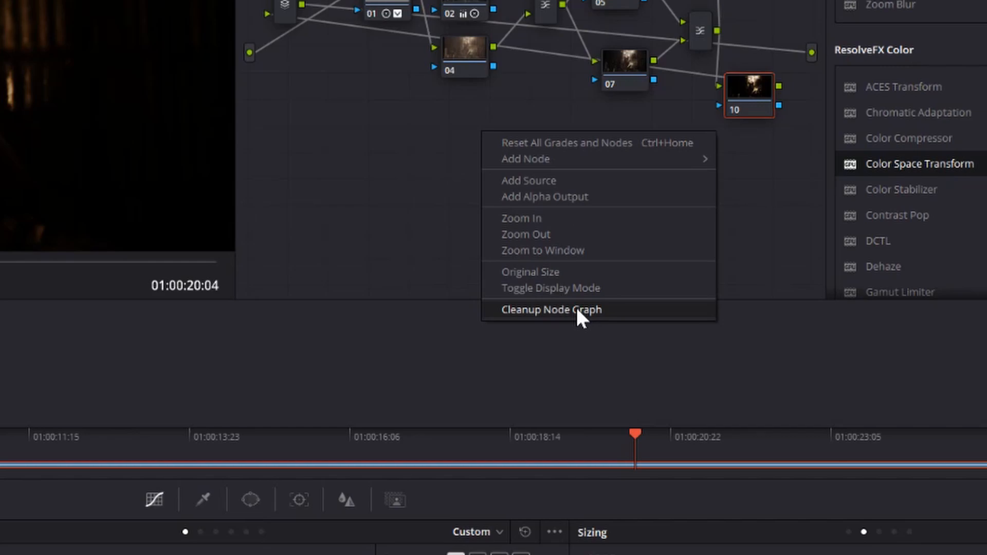
# - Run Cleanup Node Graph to rearrange the nodes, then hide the Nodes panel
pyautogui.click(552, 309)
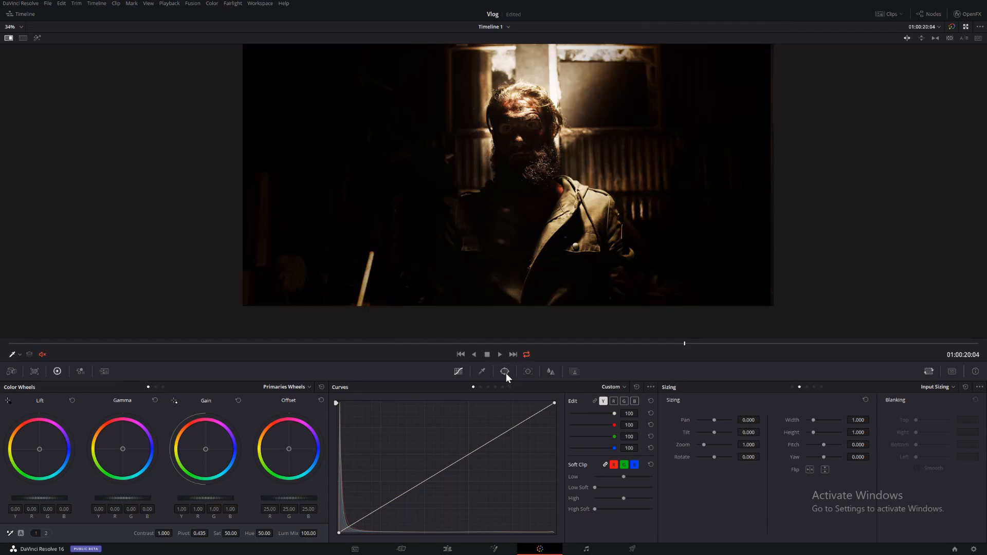
# - Outline the lower-left broom handle with a curve window and track it forward
pyautogui.click(505, 371)
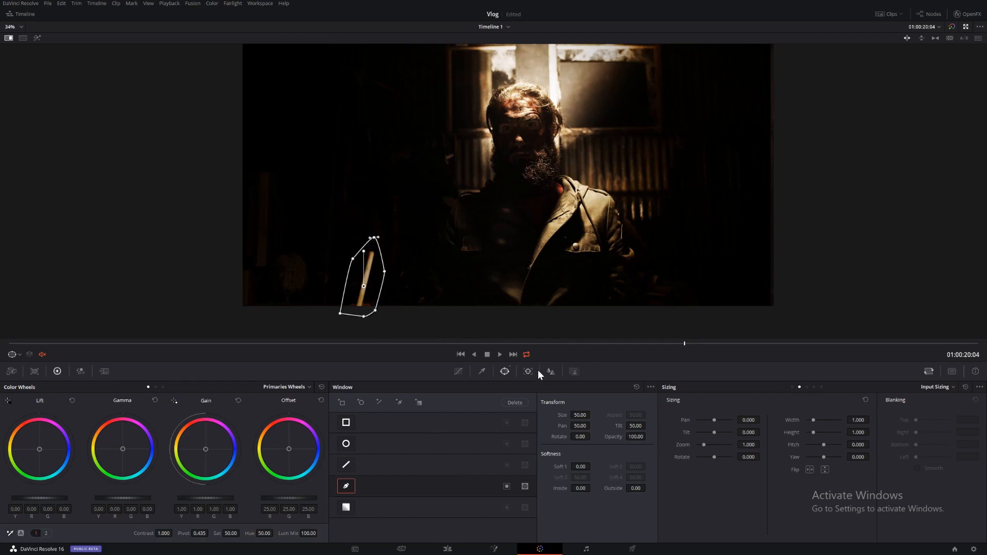
pyautogui.click(527, 371)
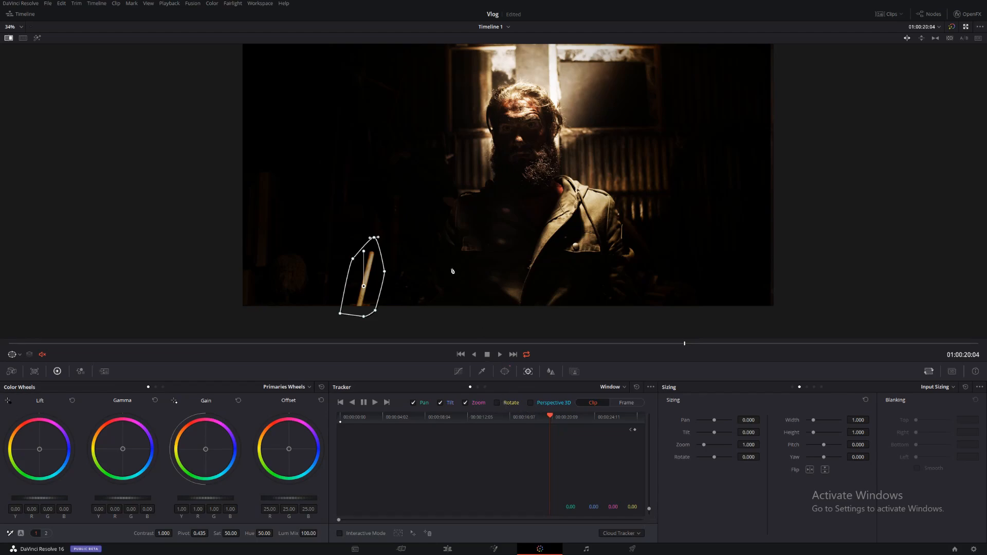
pyautogui.moveTo(452, 277)
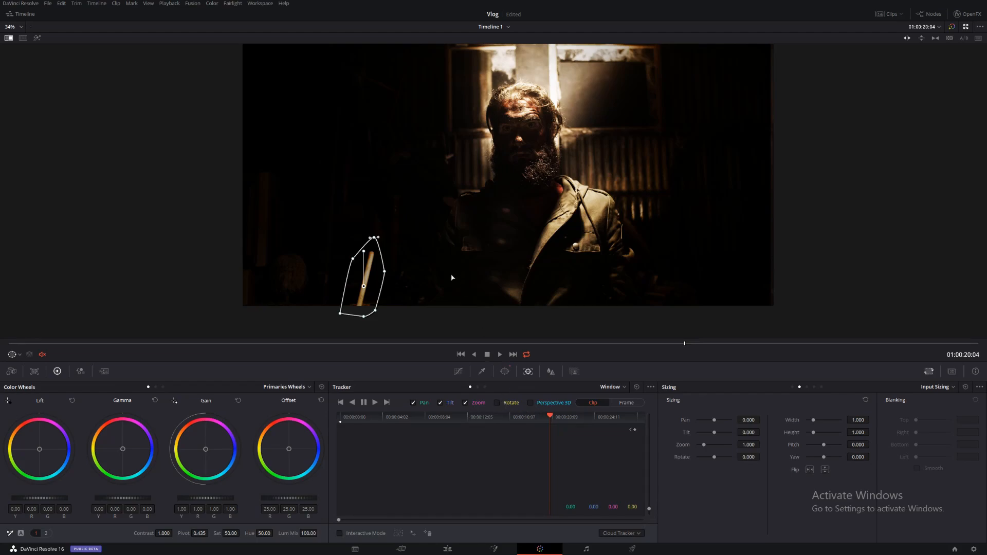
pyautogui.press('Alt+d')
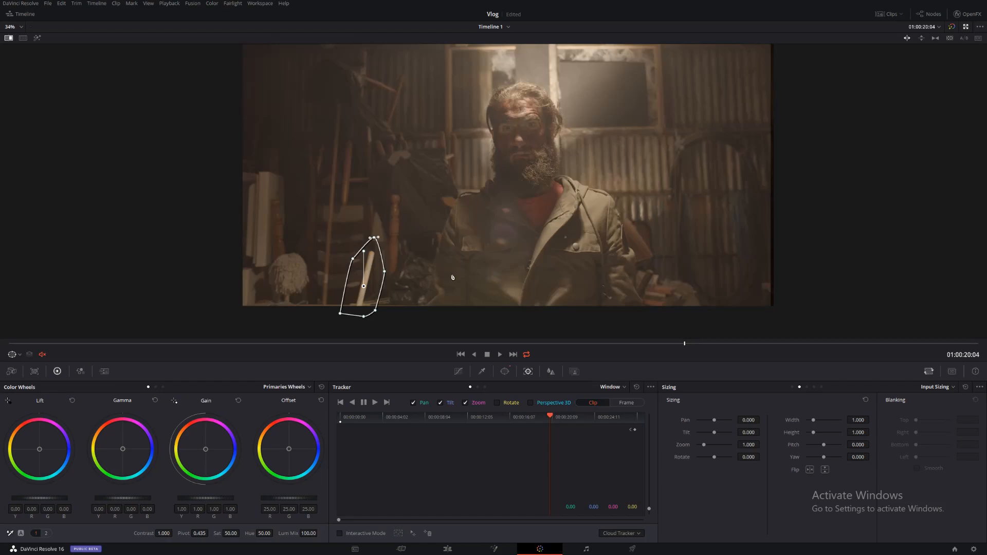
pyautogui.click(375, 402)
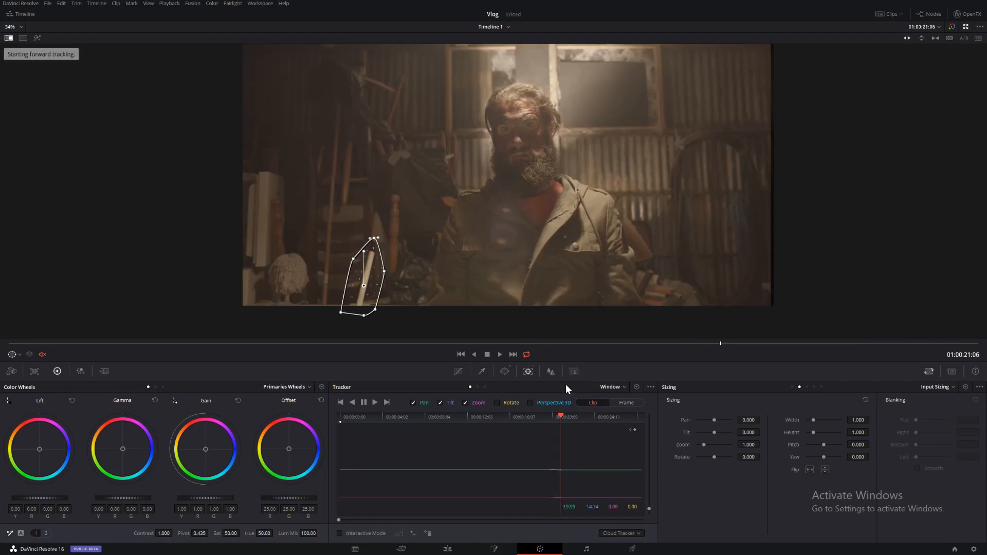
pyautogui.click(374, 403)
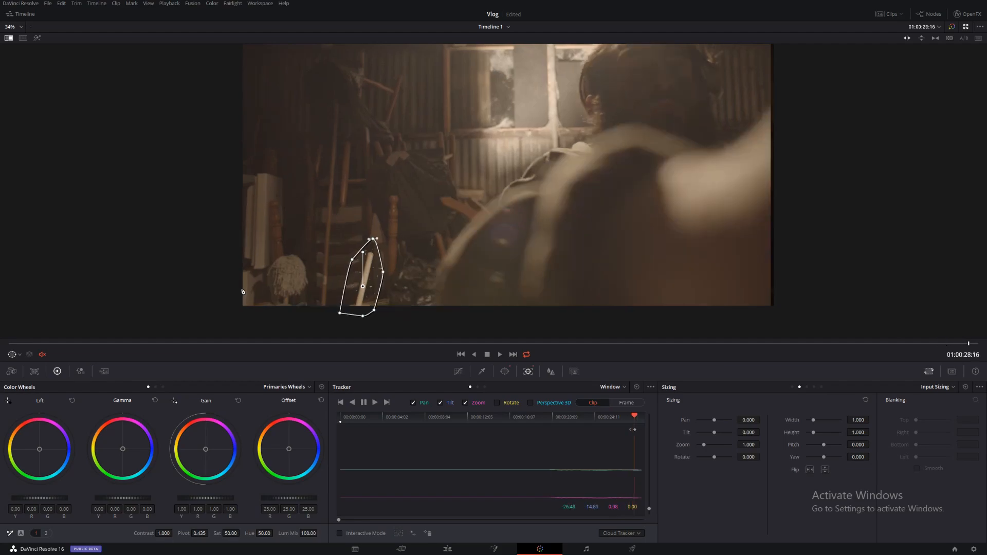
pyautogui.click(352, 402)
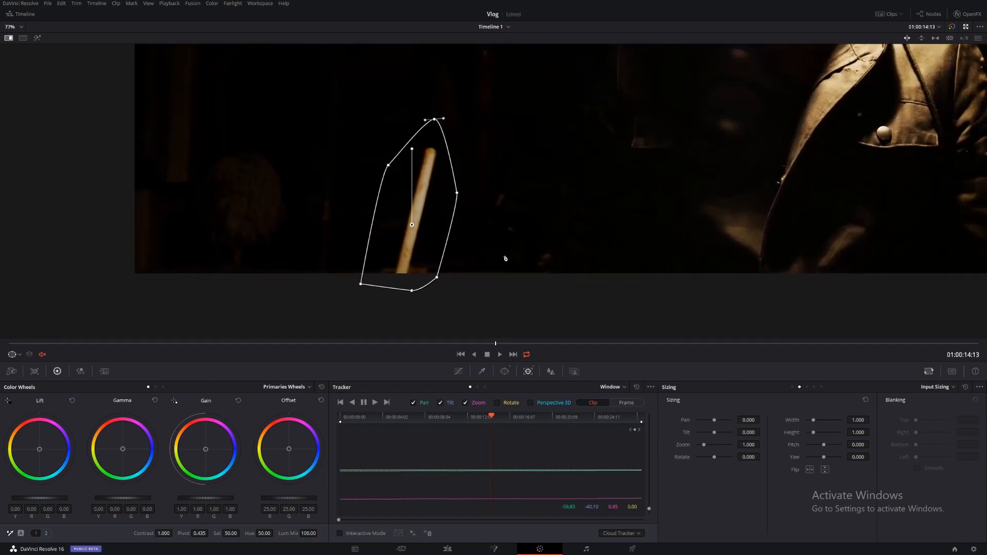
# - Drop the broom handle's saturation to 25.20, darken it with the curve, and raise blur radius
pyautogui.moveTo(231, 534); pyautogui.dragTo(224, 534)
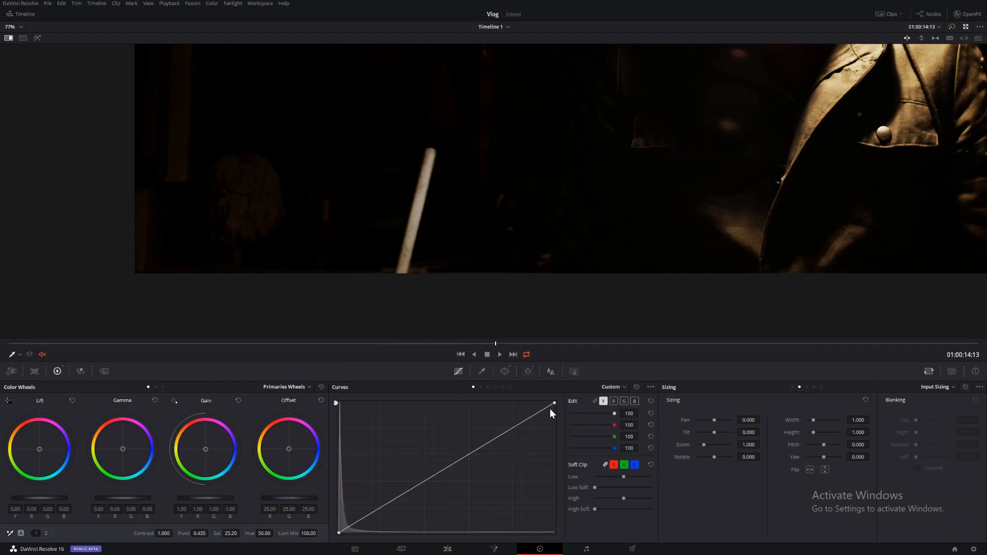
pyautogui.moveTo(552, 403); pyautogui.dragTo(554, 452)
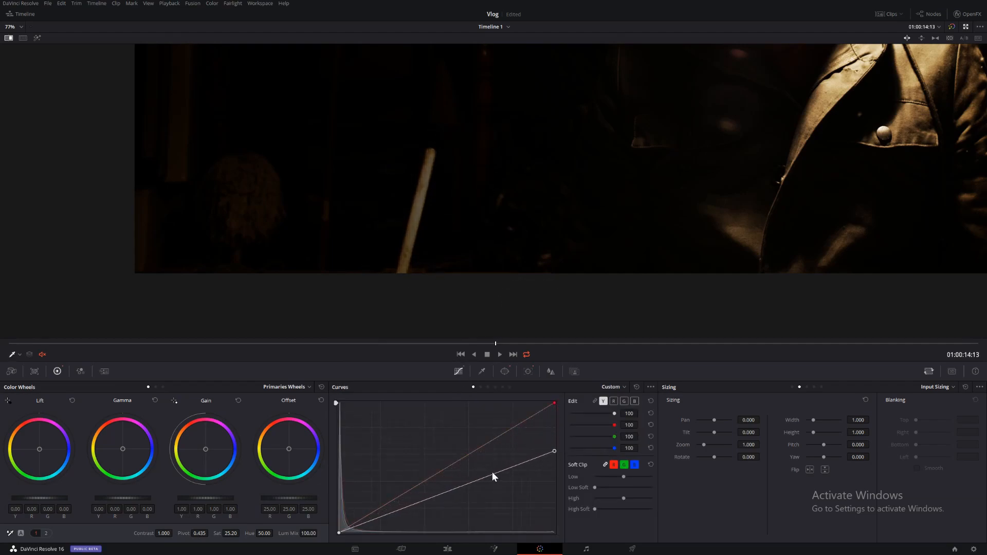
pyautogui.moveTo(494, 477); pyautogui.dragTo(473, 495)
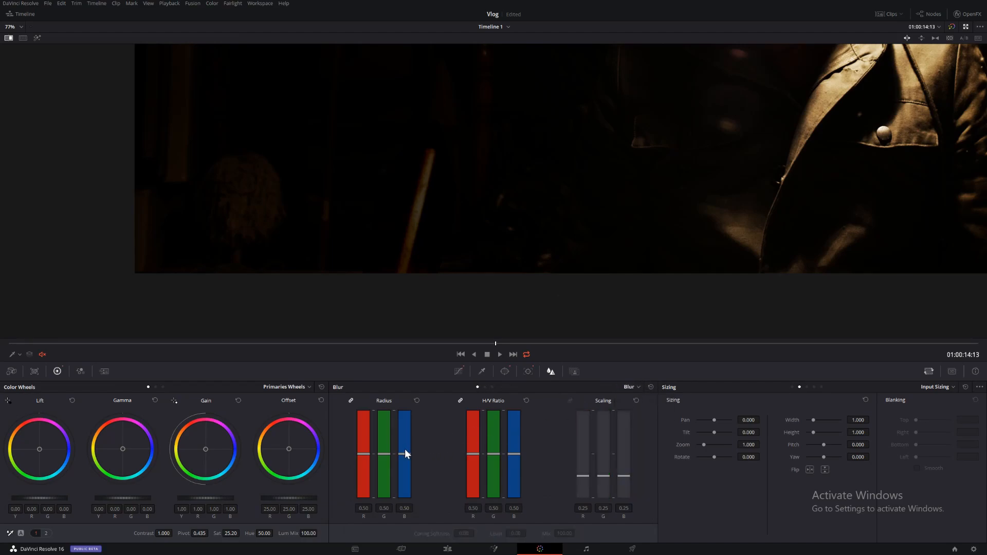
pyautogui.moveTo(405, 454); pyautogui.dragTo(404, 448)
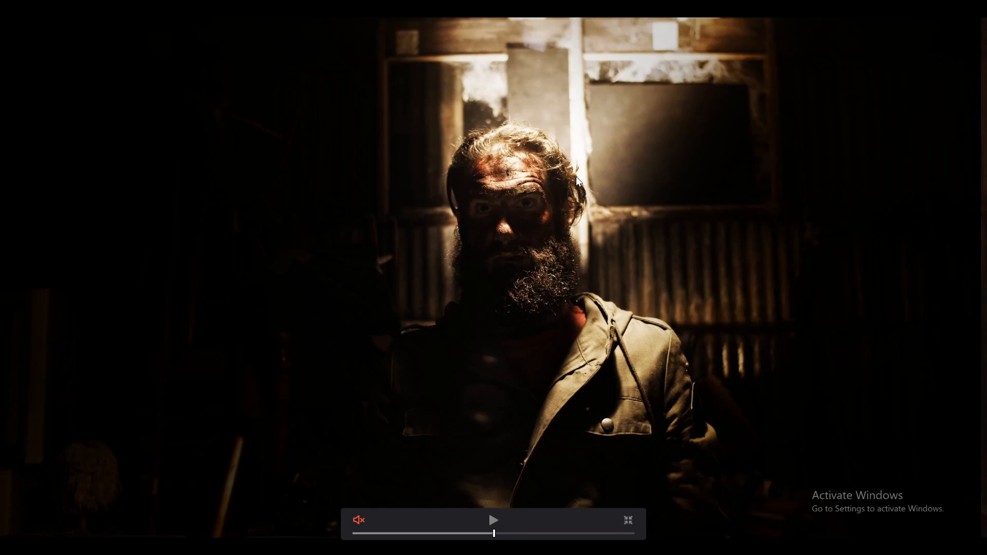
pyautogui.moveTo(546, 269)
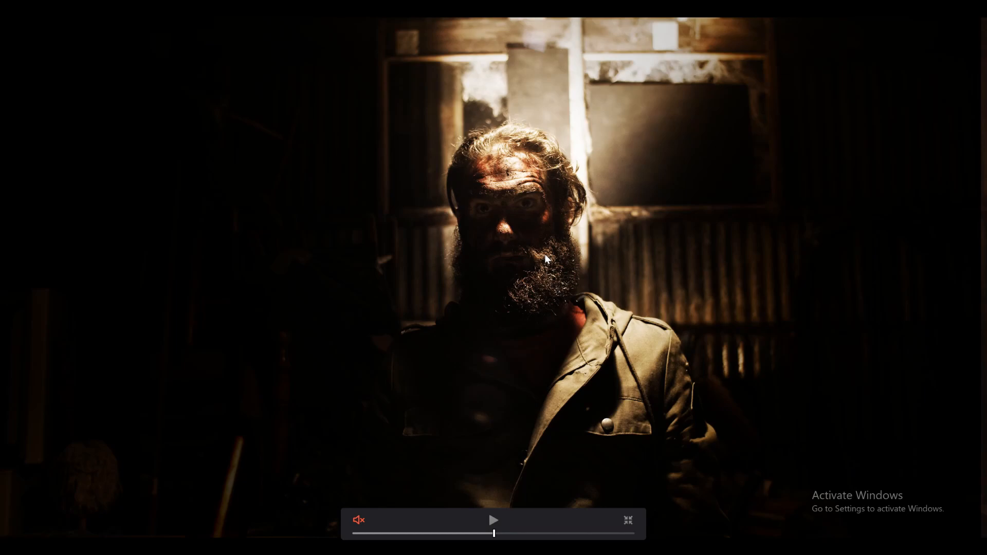
pyautogui.moveTo(667, 361)
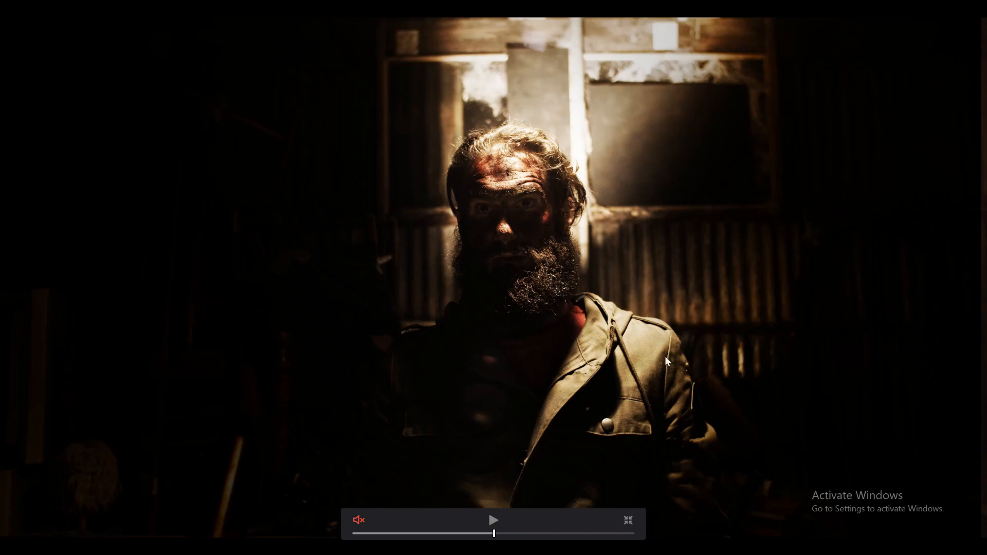
pyautogui.moveTo(580, 353)
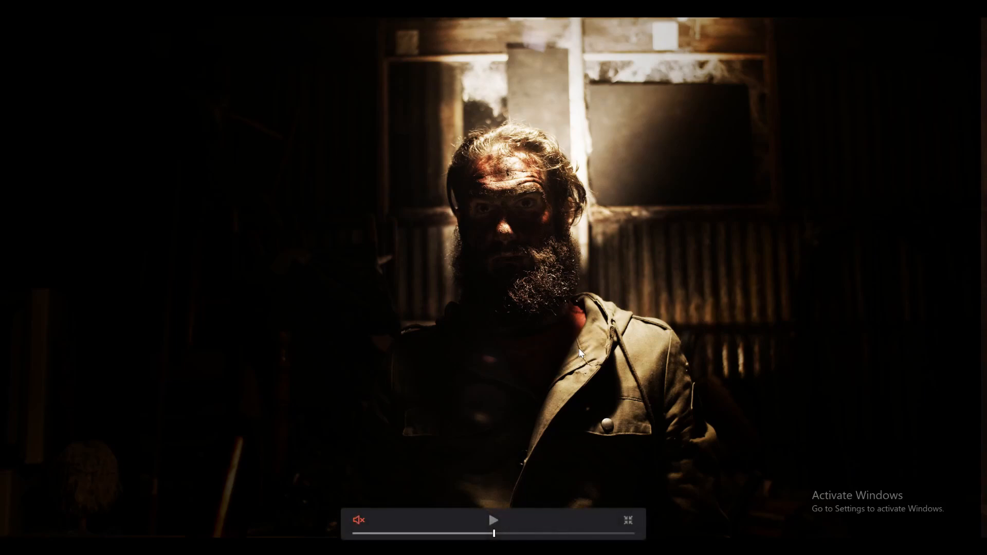
pyautogui.moveTo(528, 341)
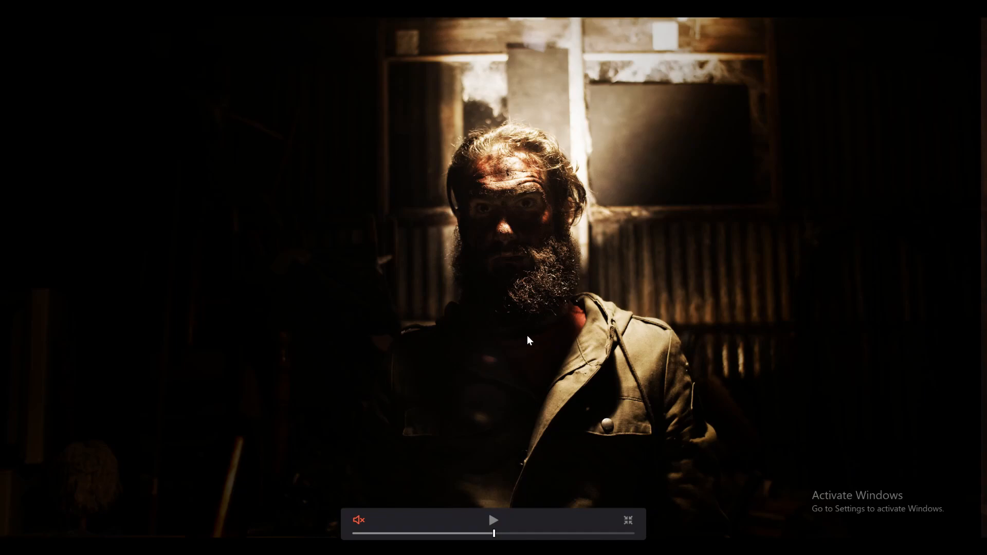